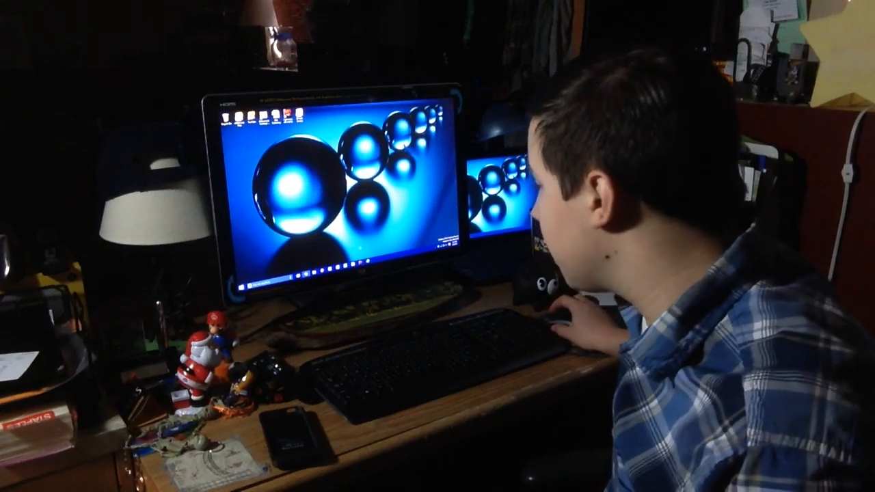
Open the Windows 10 Start menu from the taskbar's Start button
{"action": "left_click", "coordinate": [240, 283]}
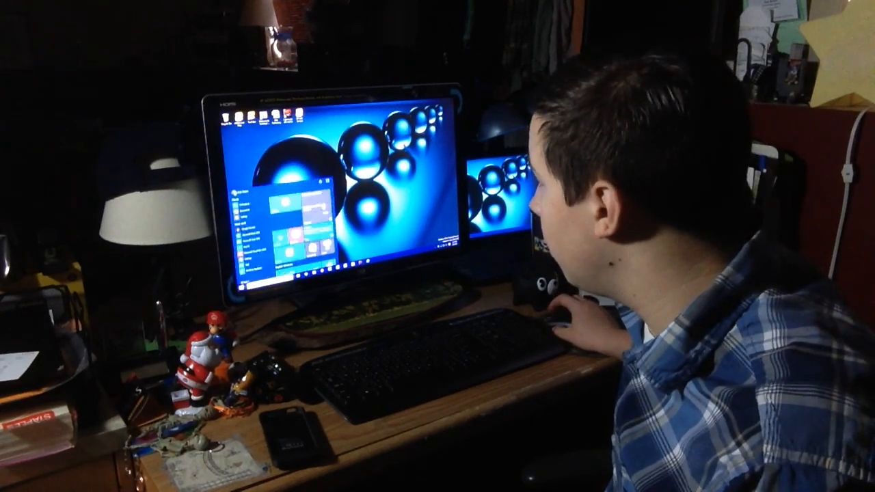